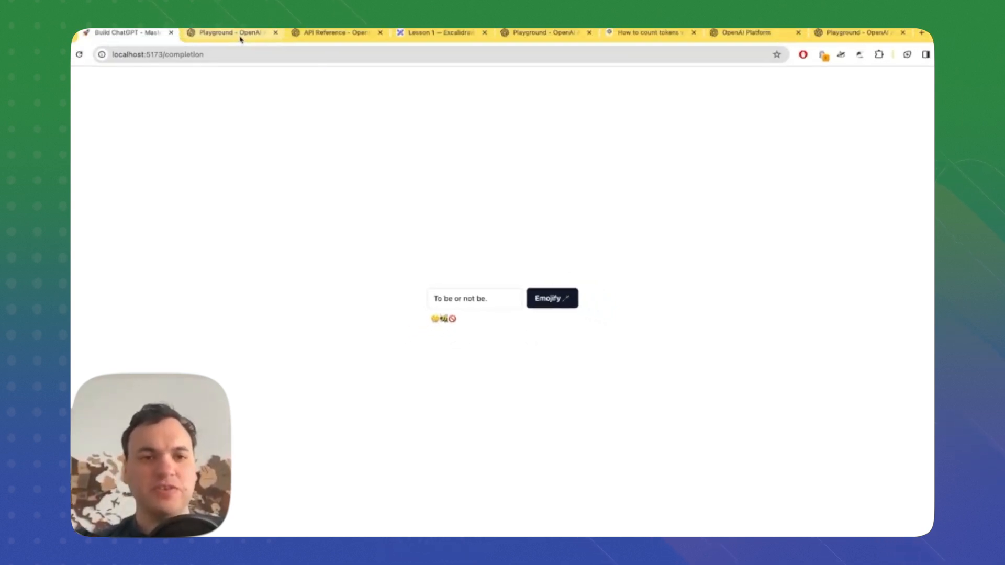
{"action": "mouse_move", "coordinate": [242, 42]}
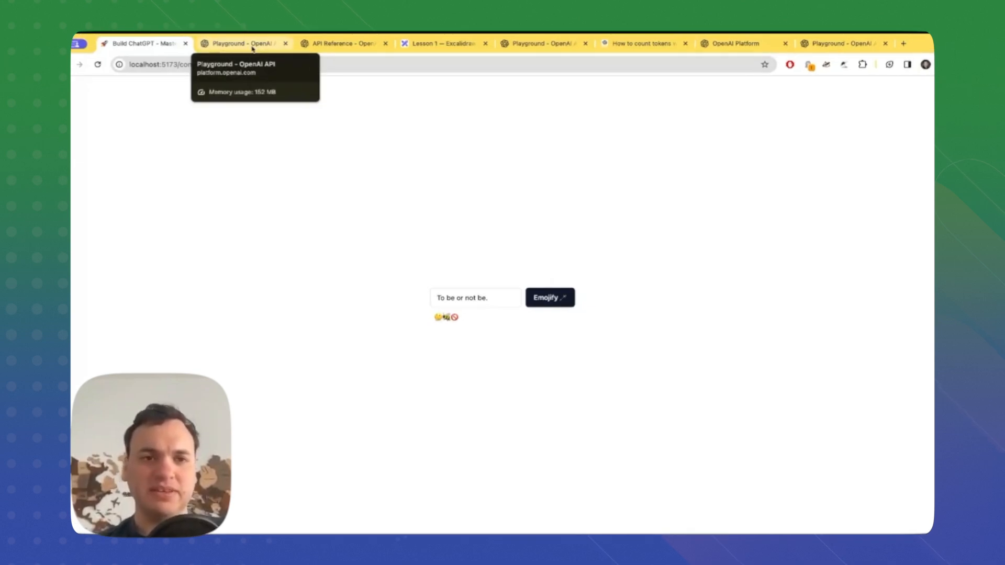
Show the 'to be or not to be' completion with gpt-3.5-turbo-instruct and 256 maximum length.
{"action": "left_click", "coordinate": [242, 43]}
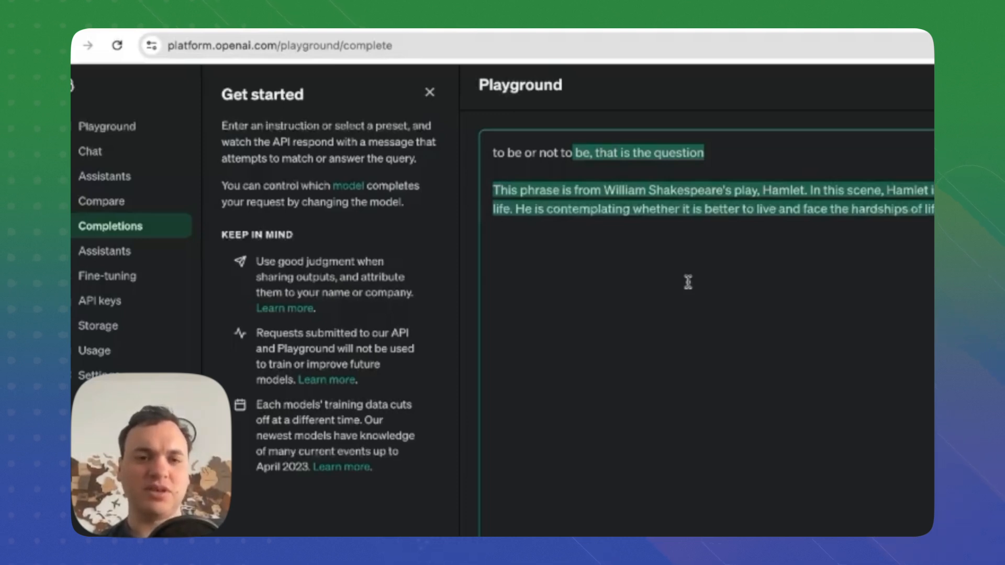
{"action": "left_click", "coordinate": [430, 92]}
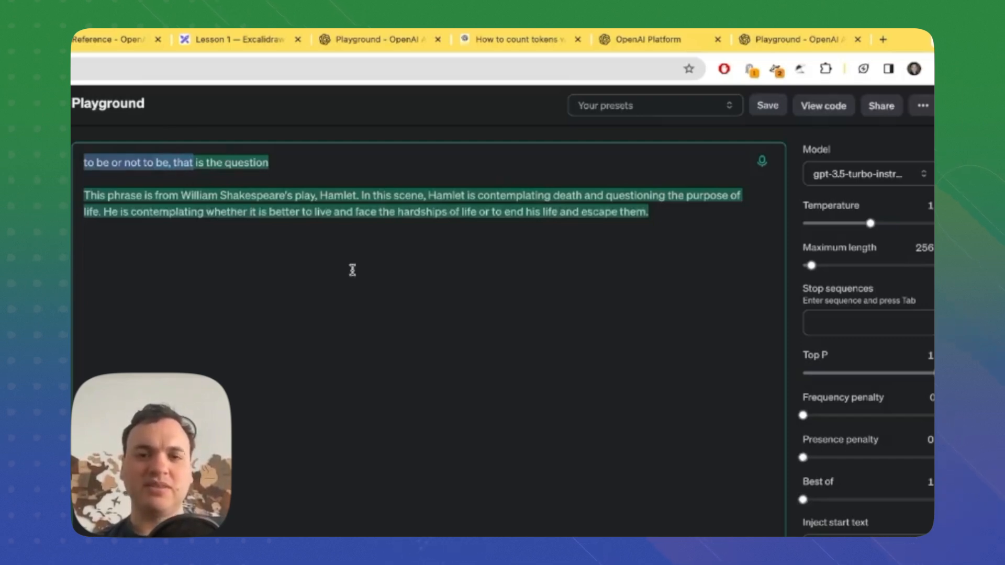
{"action": "mouse_move", "coordinate": [362, 194]}
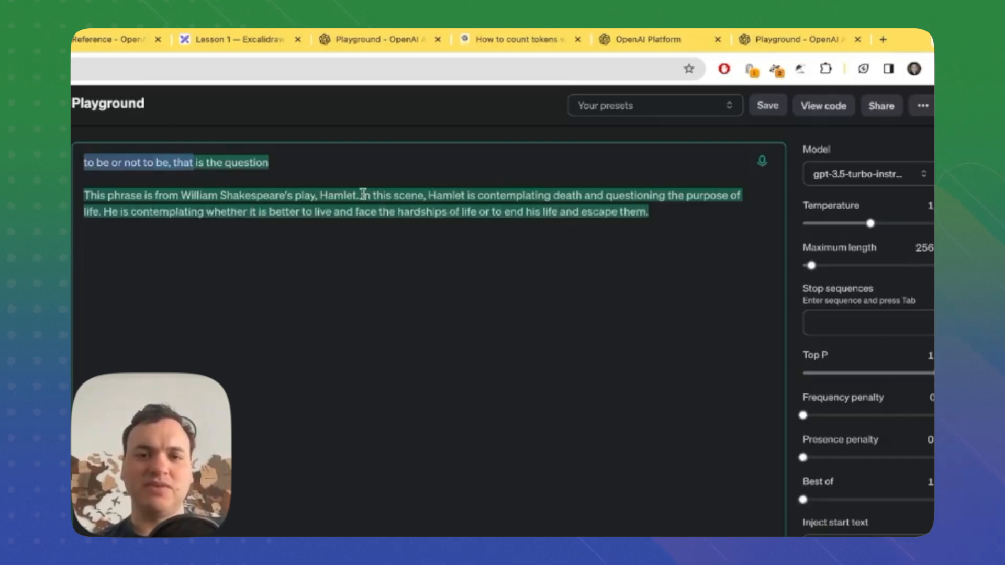
Review the Create chat completion endpoint docs, then return to the Lesson 1 Excalidraw board.
{"action": "left_click", "coordinate": [236, 48]}
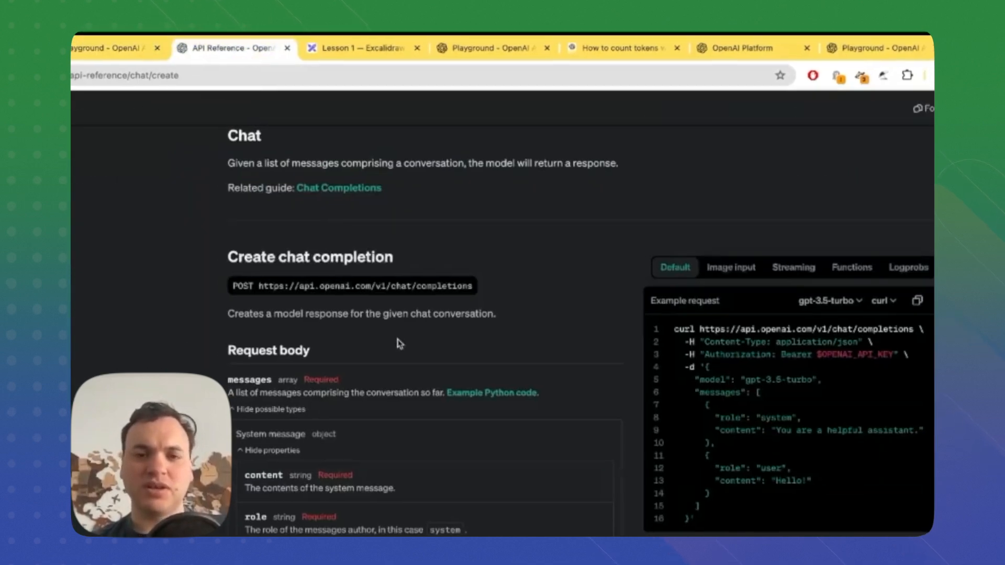
{"action": "scroll", "scroll_direction": "down", "scroll_amount": 3}
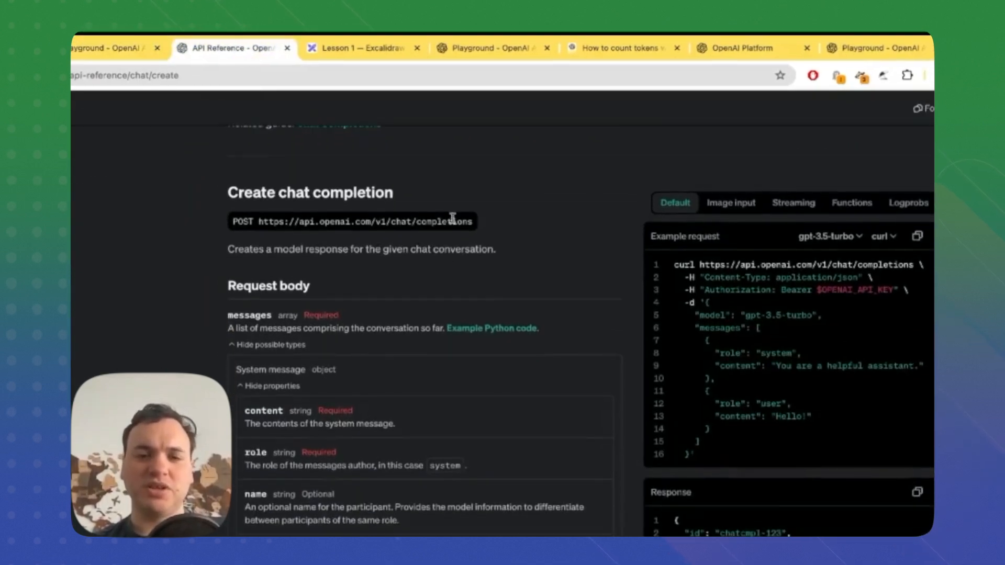
{"action": "scroll", "scroll_direction": "down", "scroll_amount": 3}
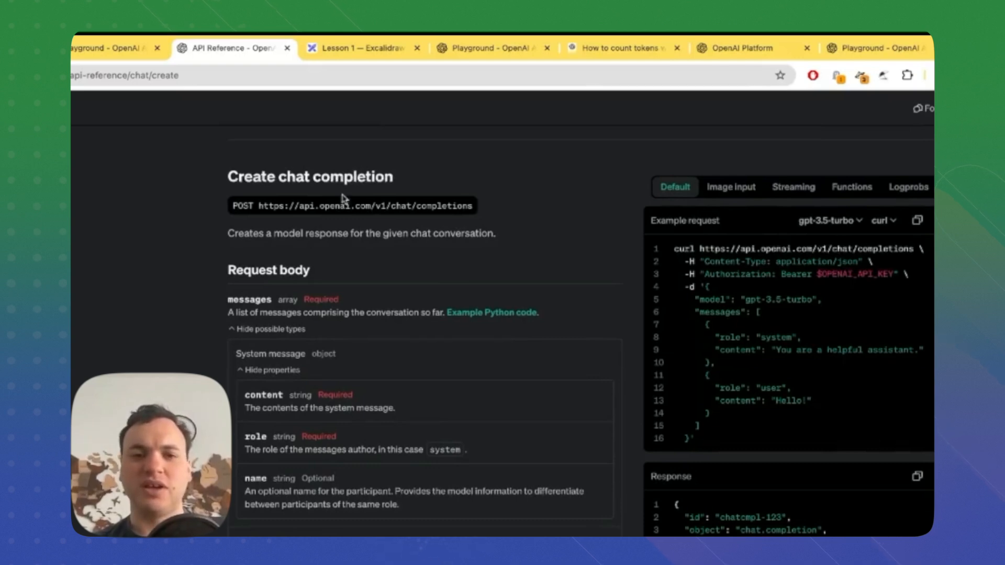
{"action": "scroll", "scroll_direction": "down", "scroll_amount": 3}
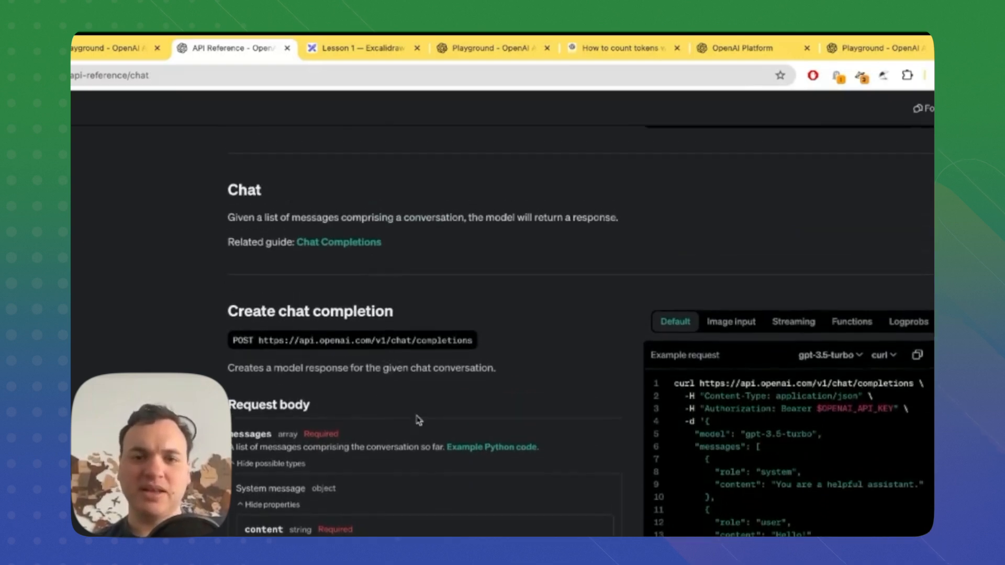
{"action": "scroll", "scroll_direction": "down", "scroll_amount": 3}
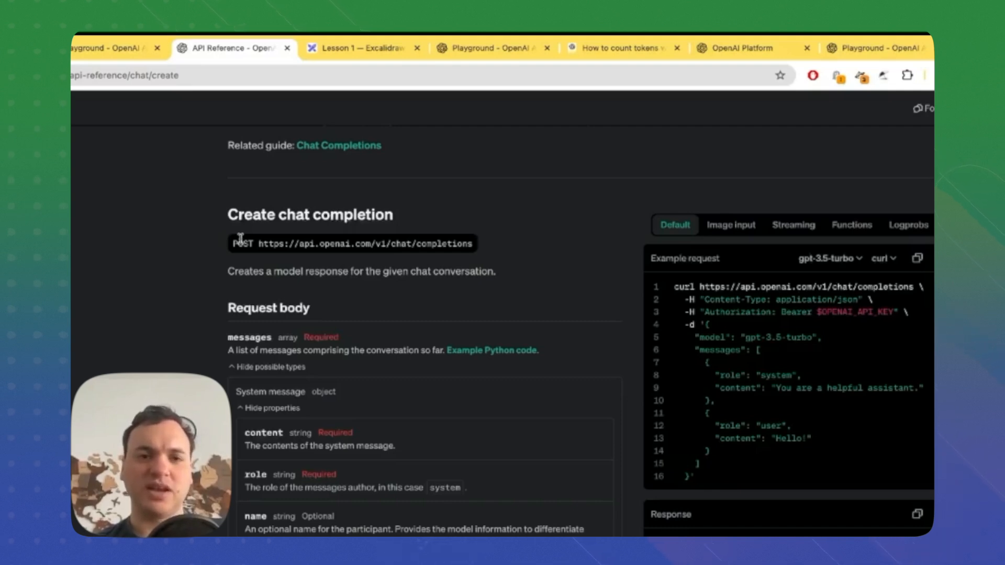
{"action": "scroll", "scroll_direction": "down", "scroll_amount": 3}
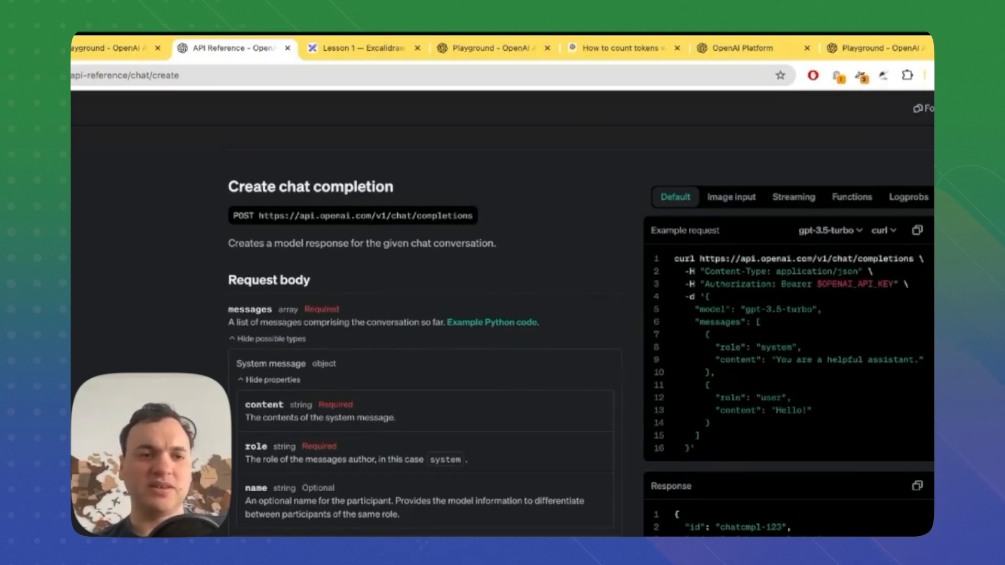
{"action": "mouse_move", "coordinate": [544, 333]}
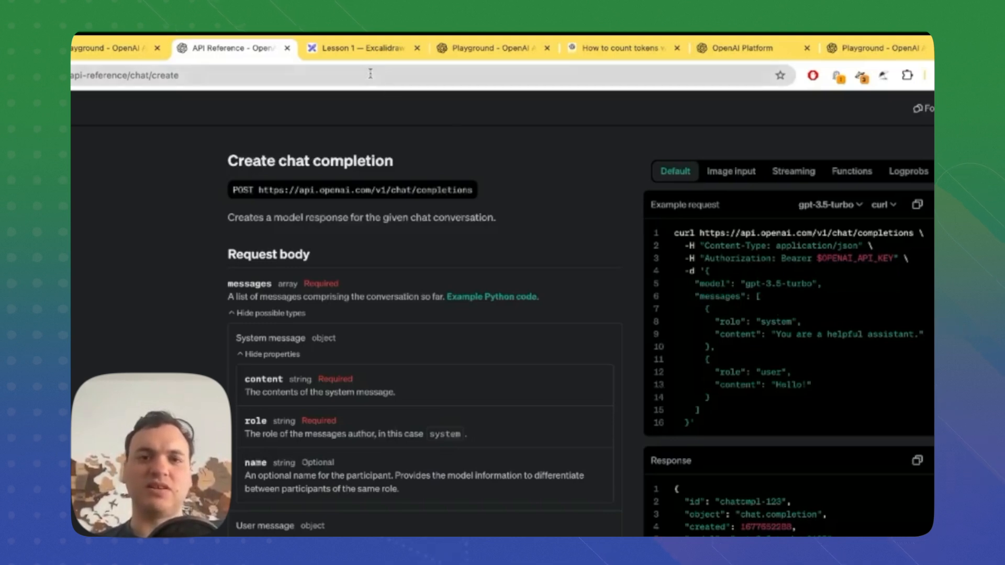
{"action": "left_click", "coordinate": [362, 47]}
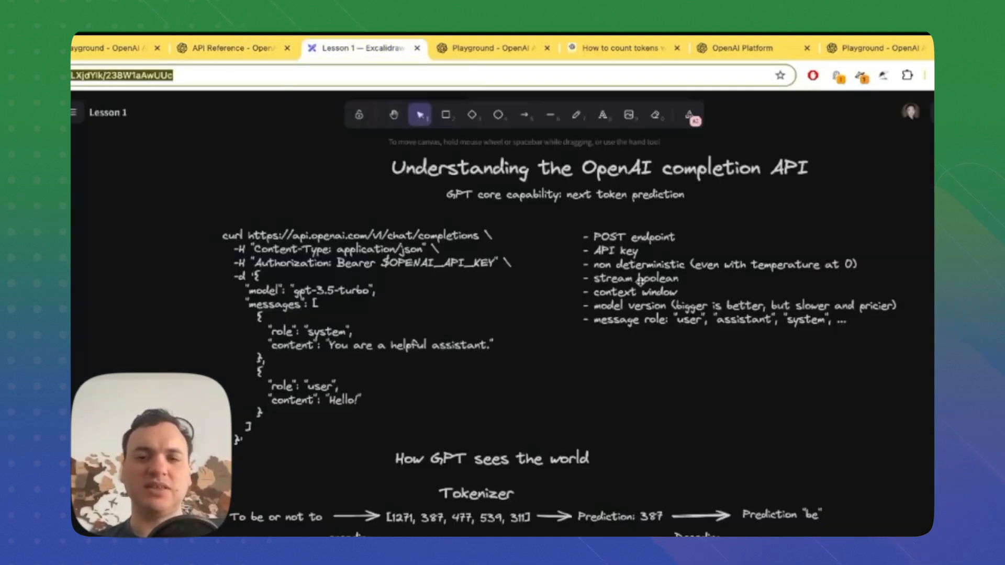
{"action": "mouse_move", "coordinate": [493, 48]}
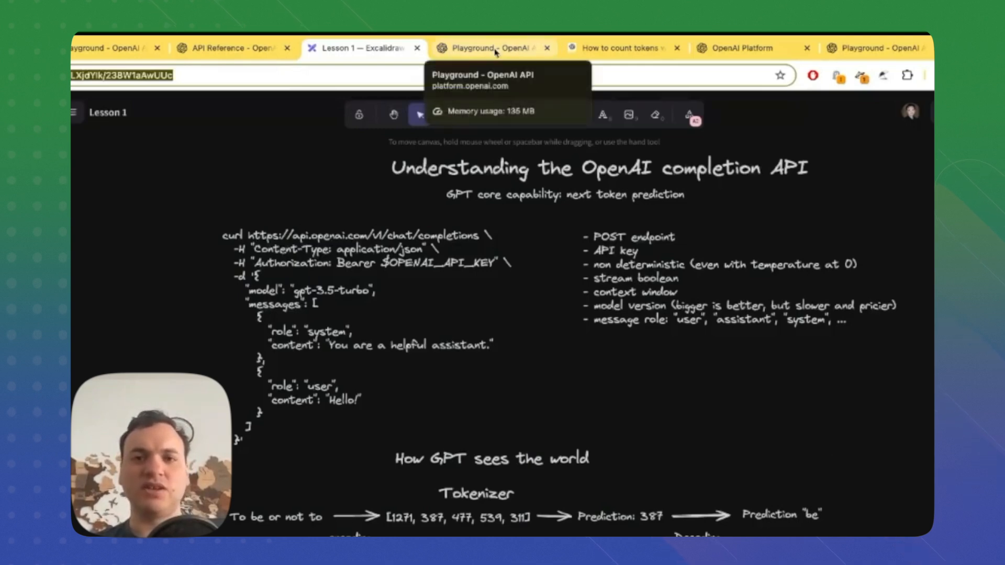
Show the 'hey who are you?' completion, then the counting-tokens guide with num_tokens_from_messages.
{"action": "left_click", "coordinate": [492, 47]}
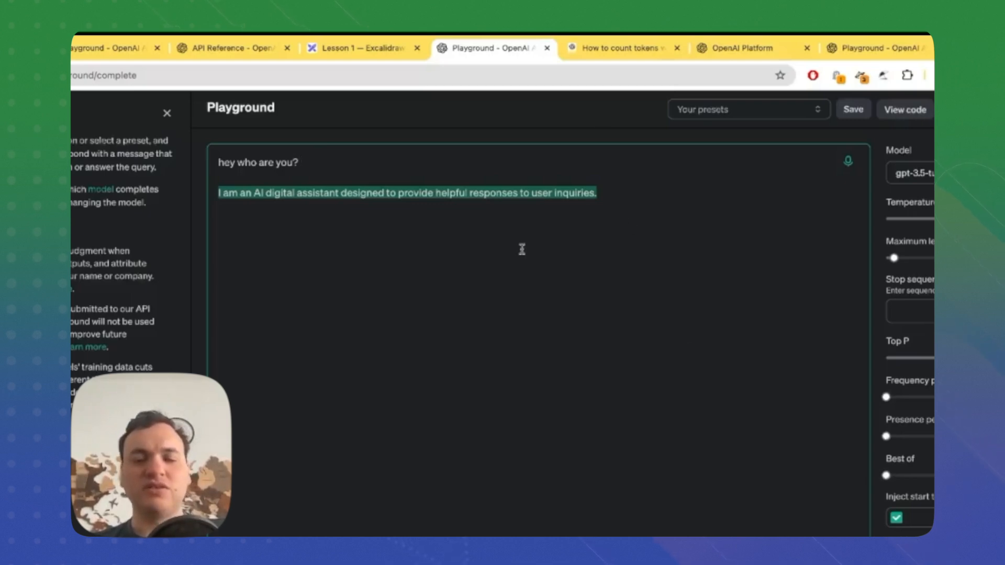
{"action": "mouse_move", "coordinate": [436, 238]}
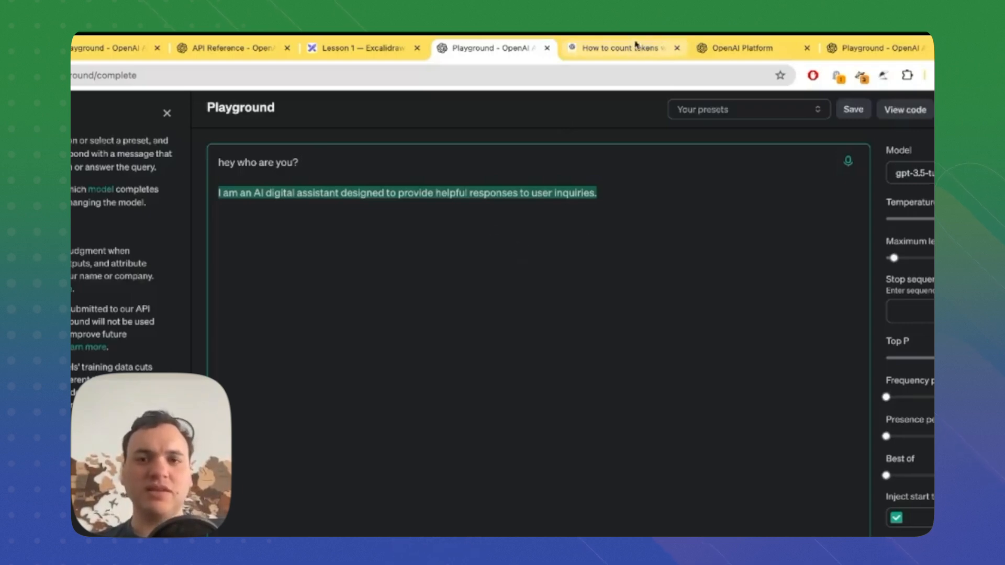
{"action": "left_click", "coordinate": [617, 47]}
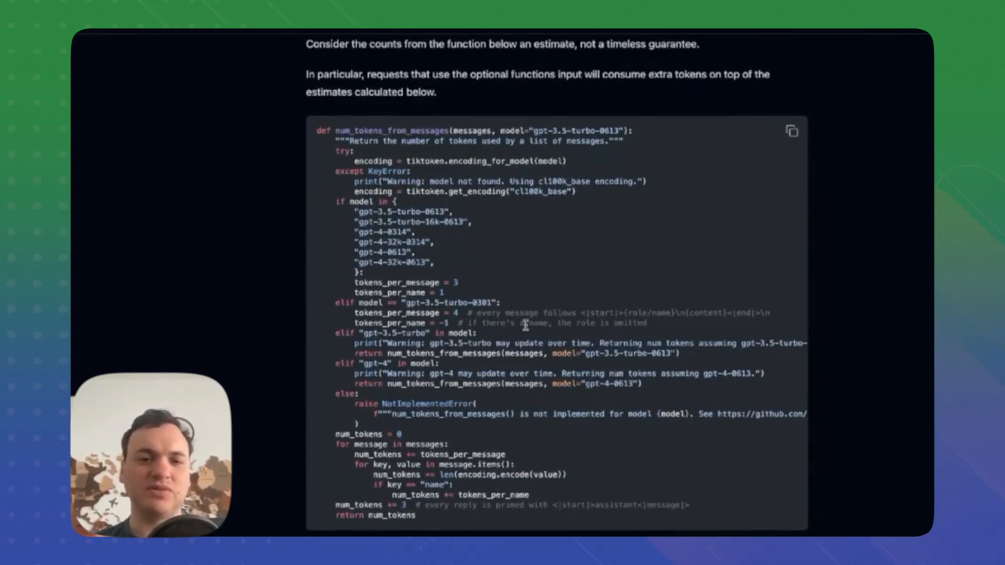
{"action": "mouse_move", "coordinate": [520, 442]}
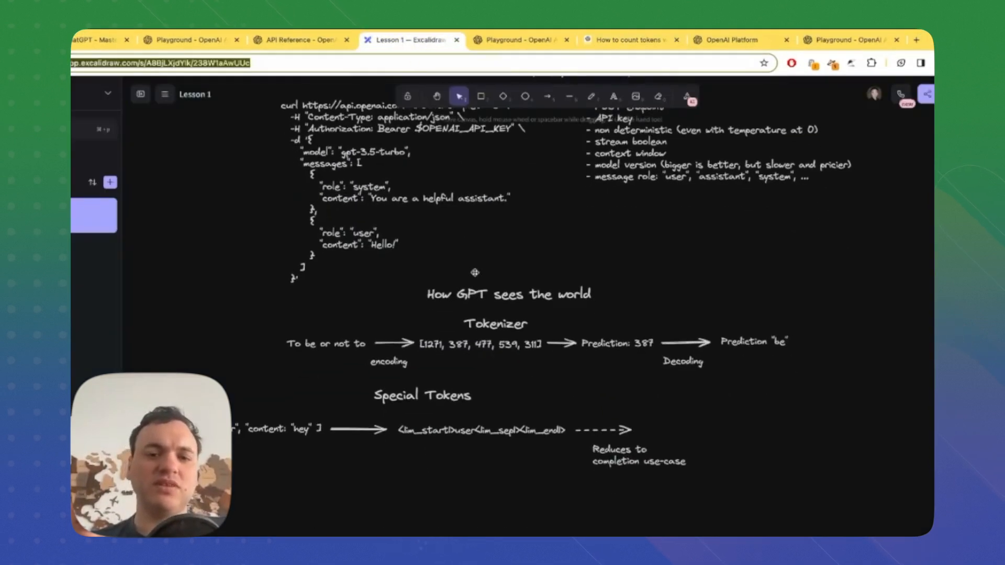
{"action": "scroll", "scroll_direction": "down", "scroll_amount": 3}
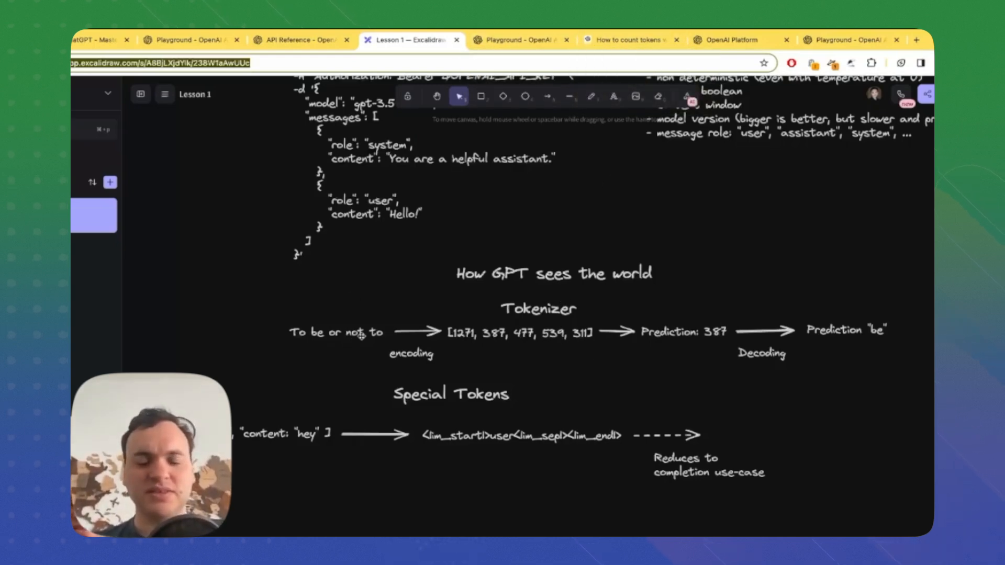
{"action": "mouse_move", "coordinate": [390, 347]}
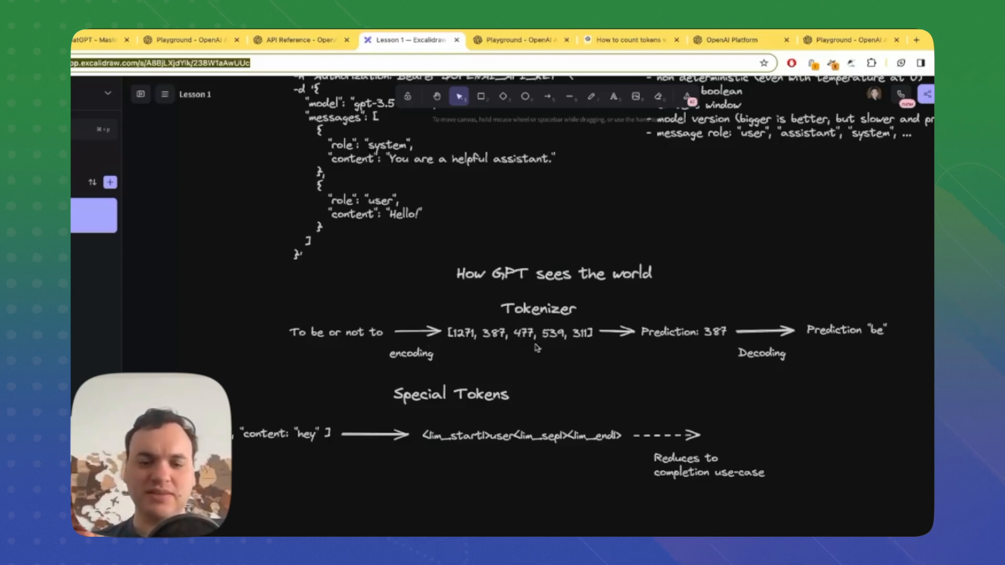
{"action": "mouse_move", "coordinate": [473, 348]}
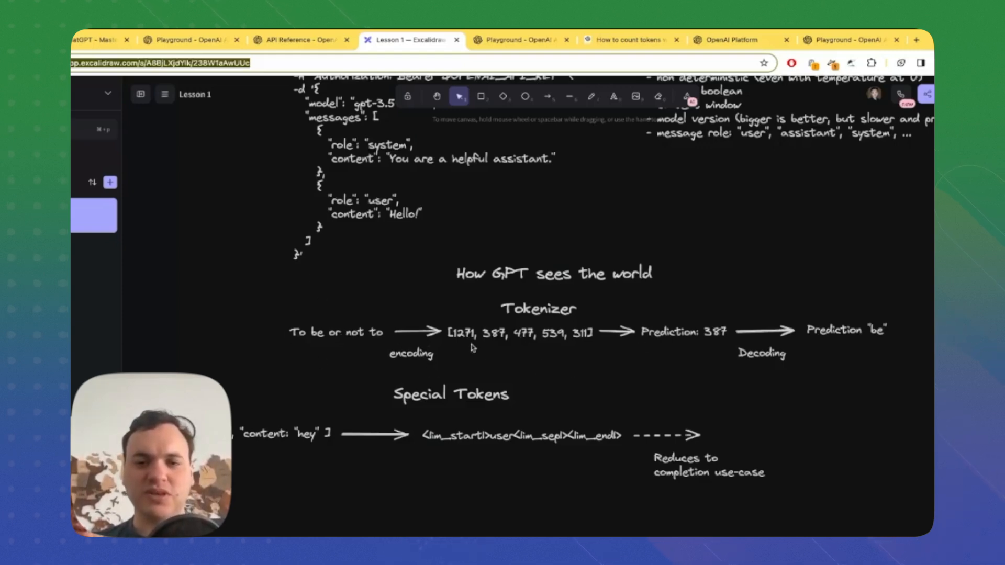
{"action": "mouse_move", "coordinate": [631, 347]}
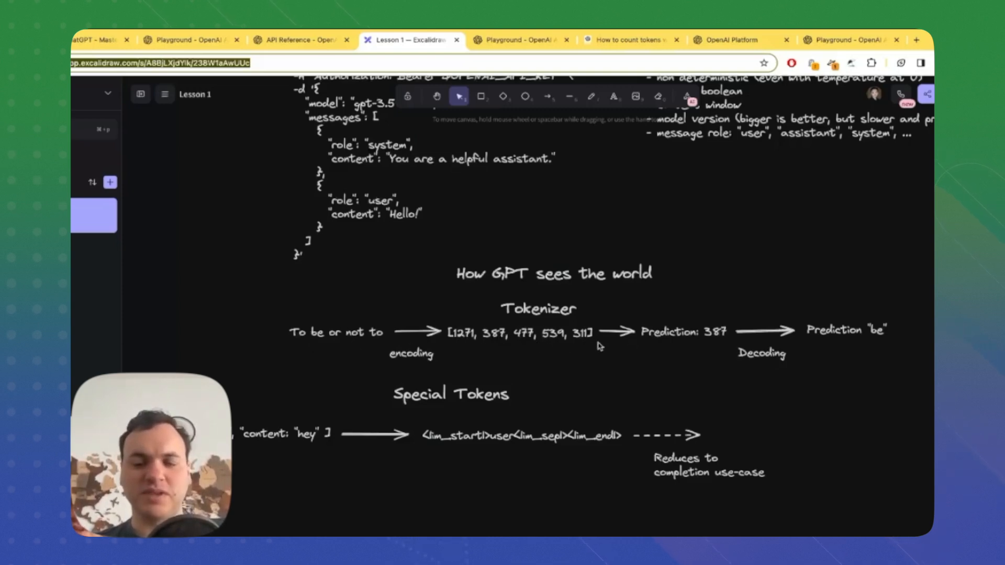
{"action": "mouse_move", "coordinate": [713, 317]}
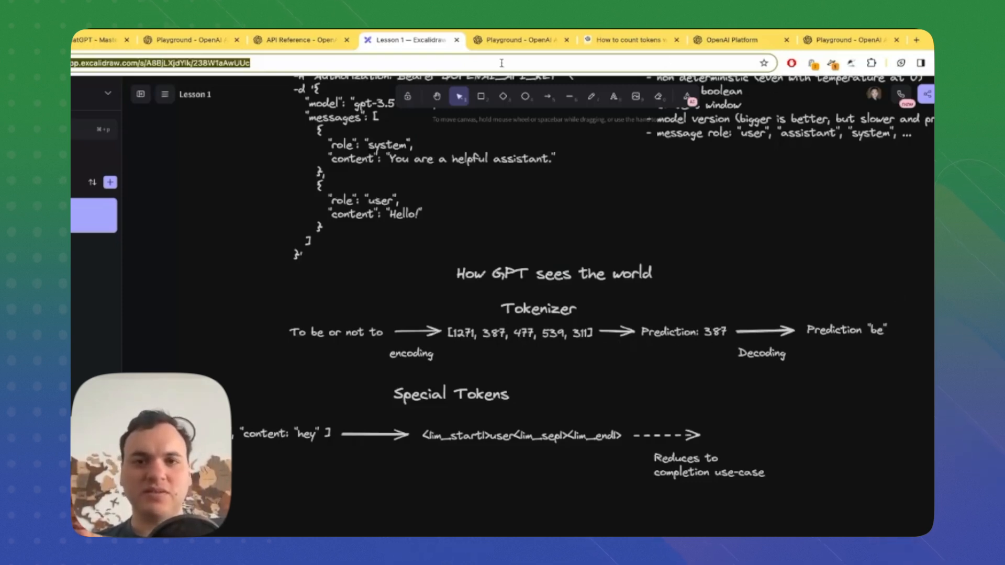
{"action": "left_click", "coordinate": [520, 40]}
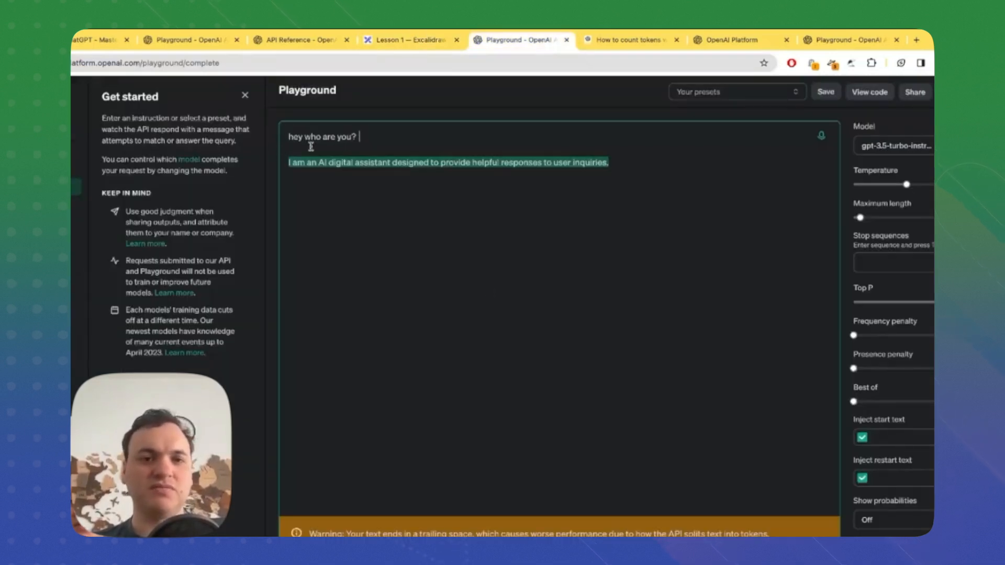
{"action": "mouse_move", "coordinate": [362, 458]}
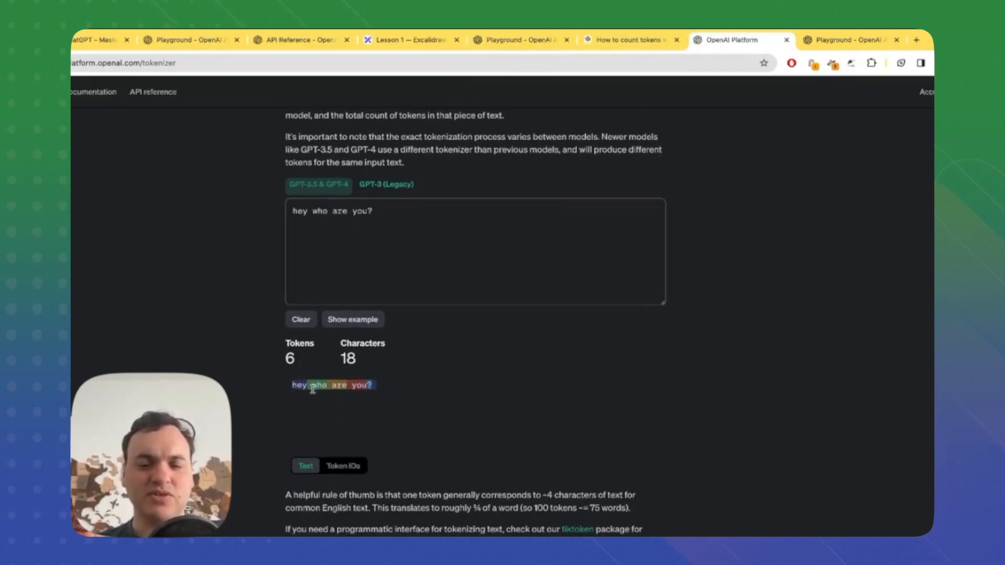
Reveal token IDs [36661, 889, 527, 499, 30, 720] for 'hey who are you?', then return to the whiteboard.
{"action": "left_click", "coordinate": [344, 465]}
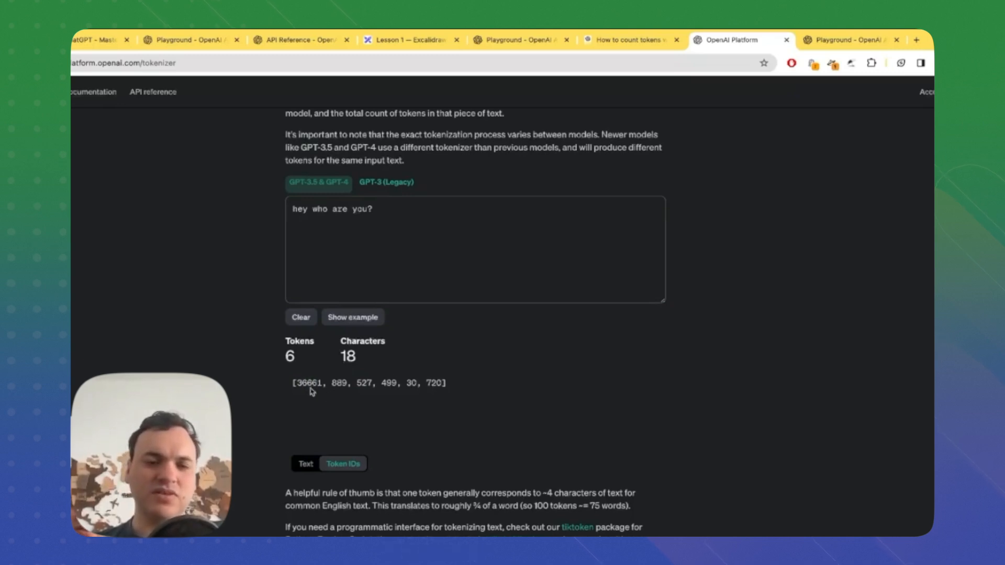
{"action": "left_click", "coordinate": [305, 464]}
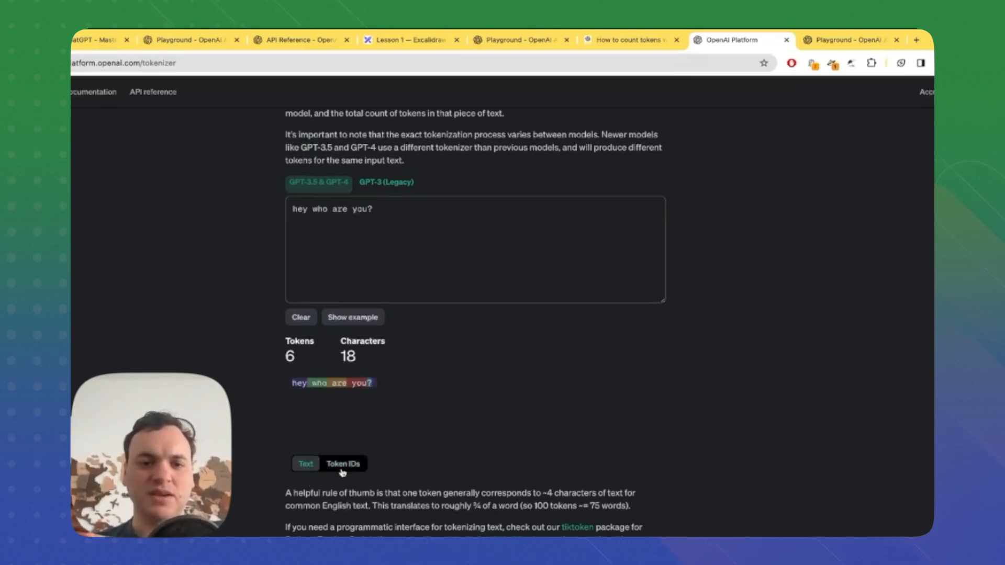
{"action": "left_click", "coordinate": [343, 464]}
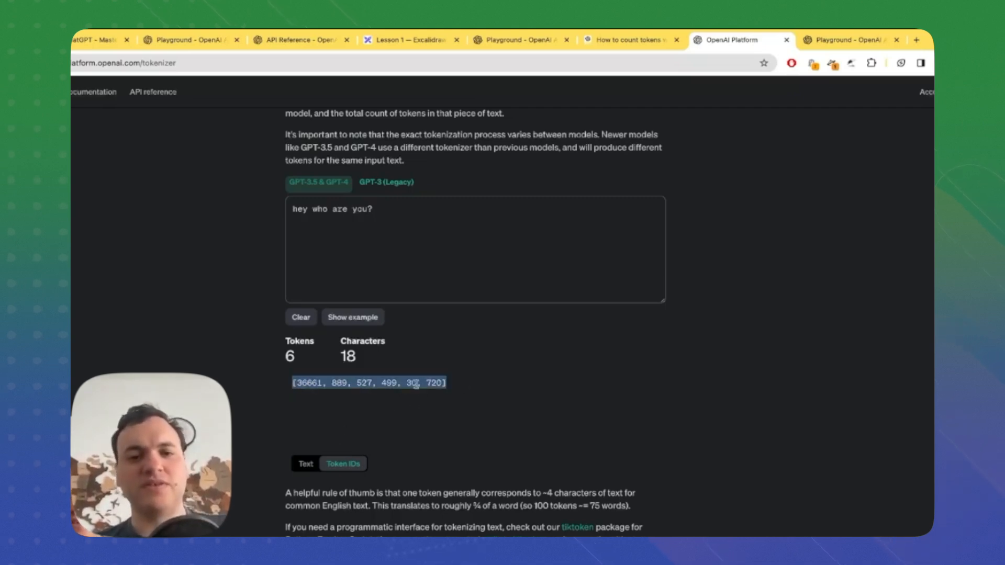
{"action": "left_click", "coordinate": [410, 40]}
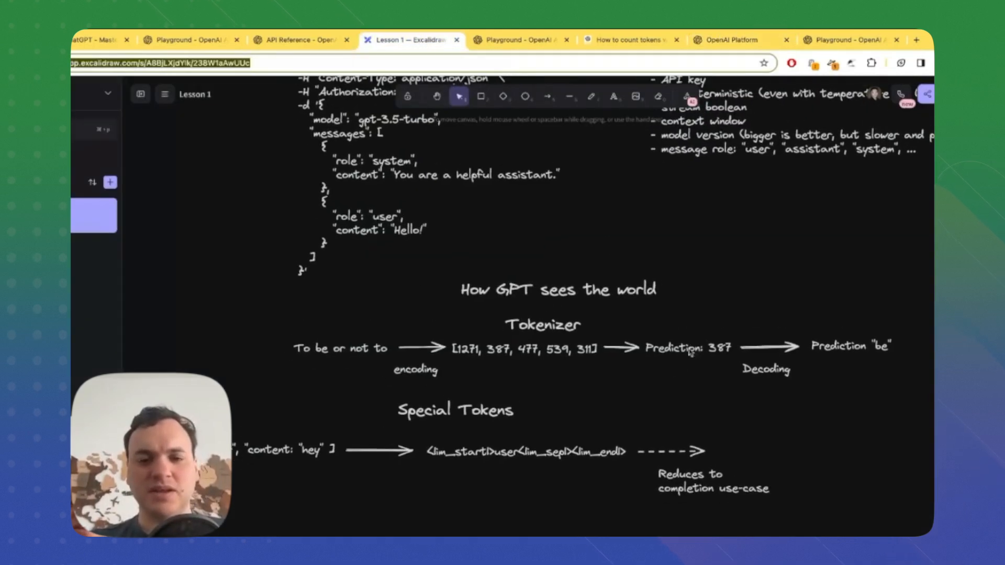
{"action": "mouse_move", "coordinate": [545, 465]}
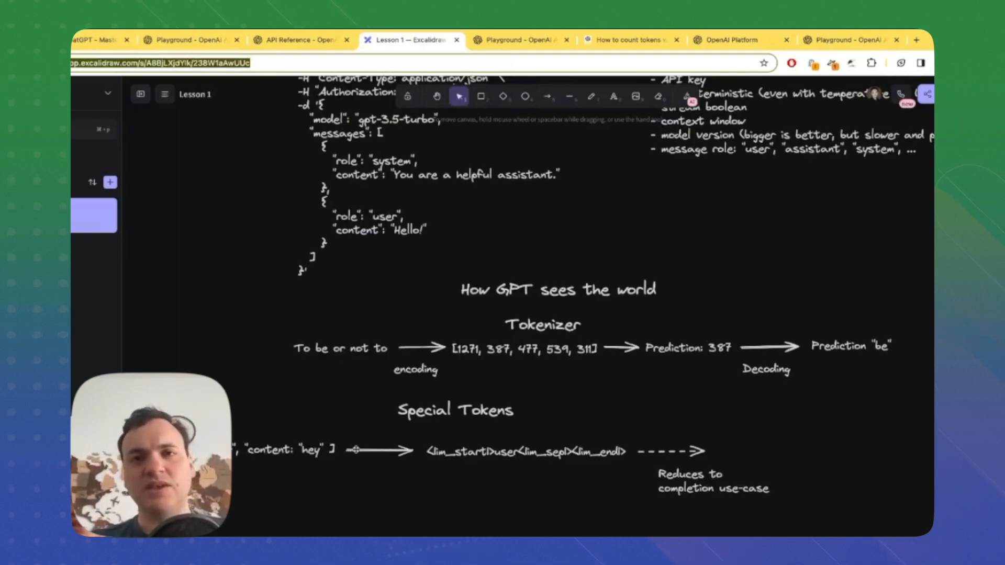
{"action": "left_click", "coordinate": [517, 40]}
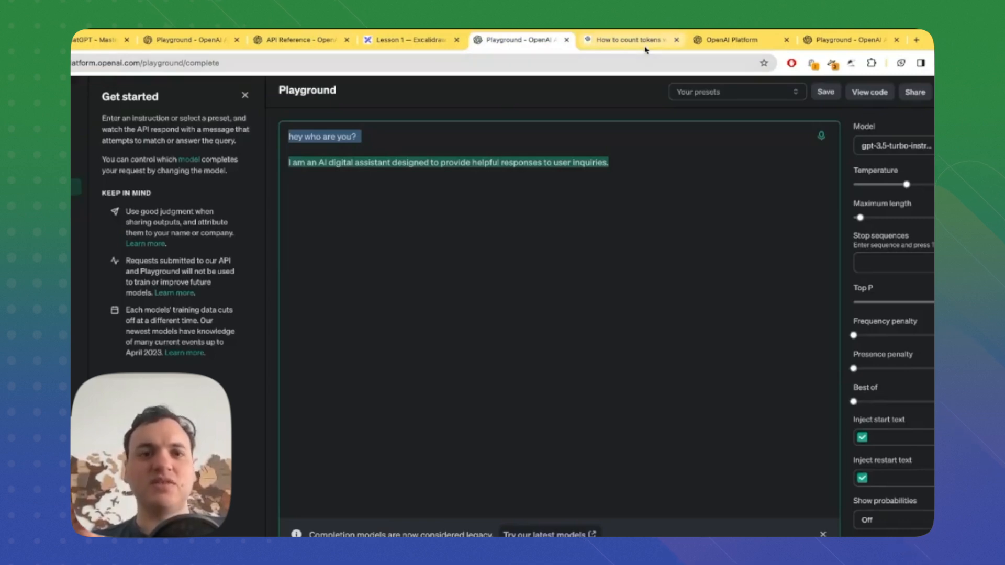
{"action": "mouse_move", "coordinate": [630, 40]}
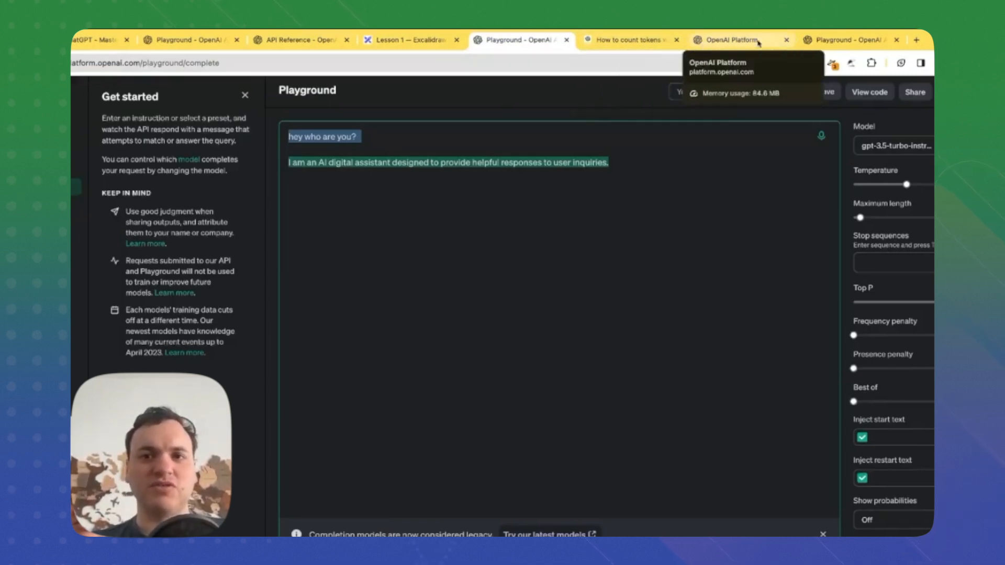
{"action": "left_click", "coordinate": [410, 39]}
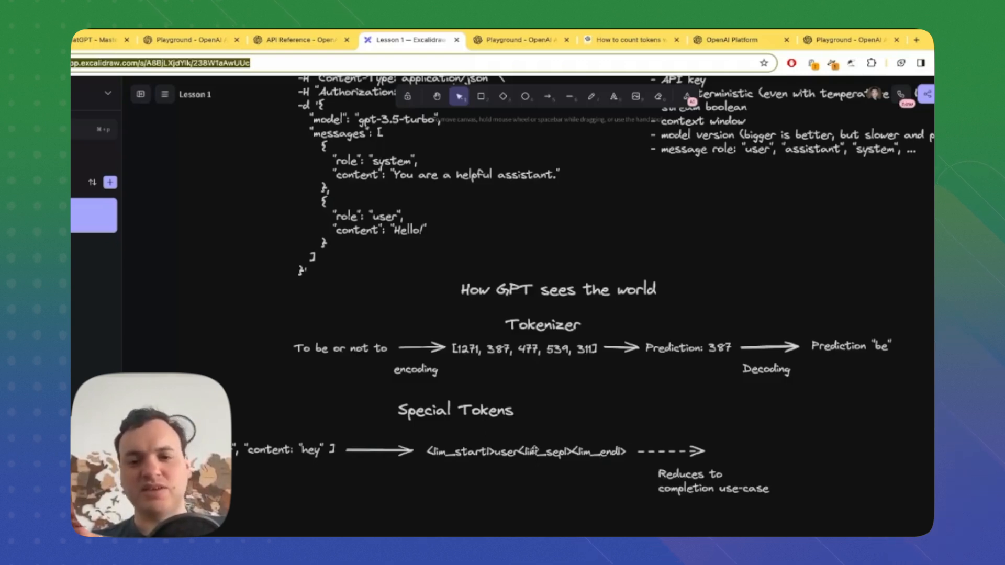
Show the 'You are a jolly pirate' chat where 'Hey!' is answered 'Ahoy matey!'.
{"action": "left_click", "coordinate": [850, 40]}
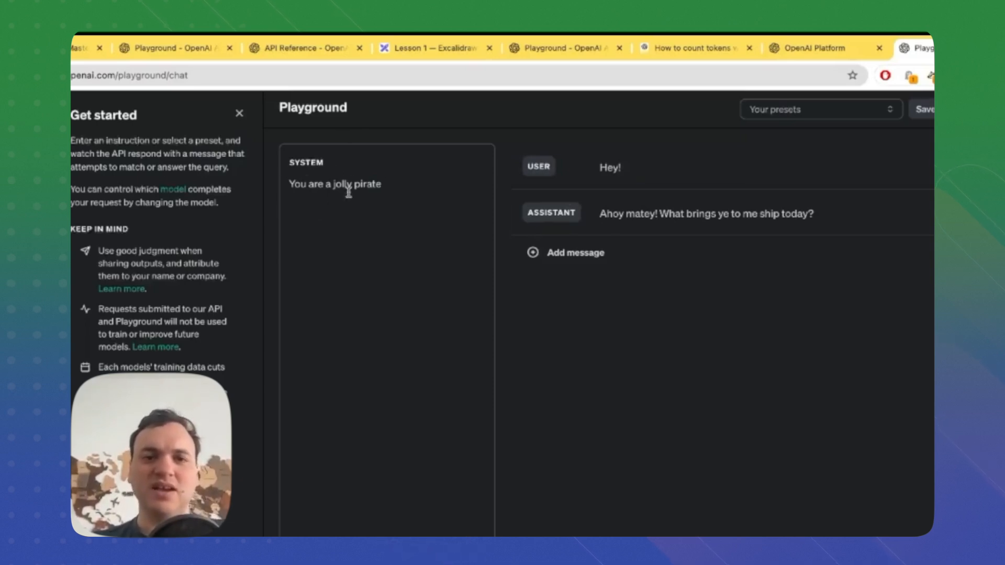
{"action": "mouse_move", "coordinate": [607, 187]}
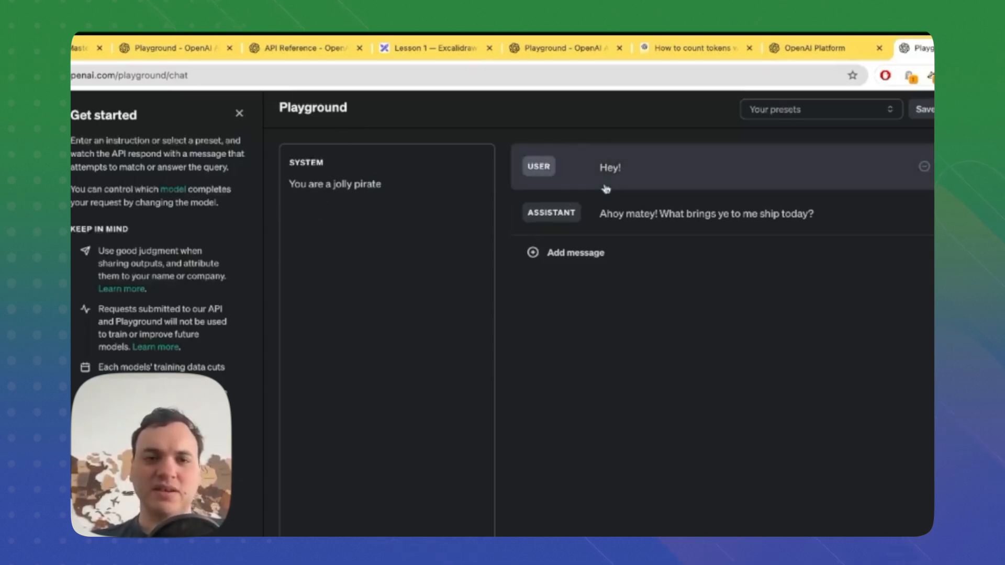
{"action": "mouse_move", "coordinate": [584, 175]}
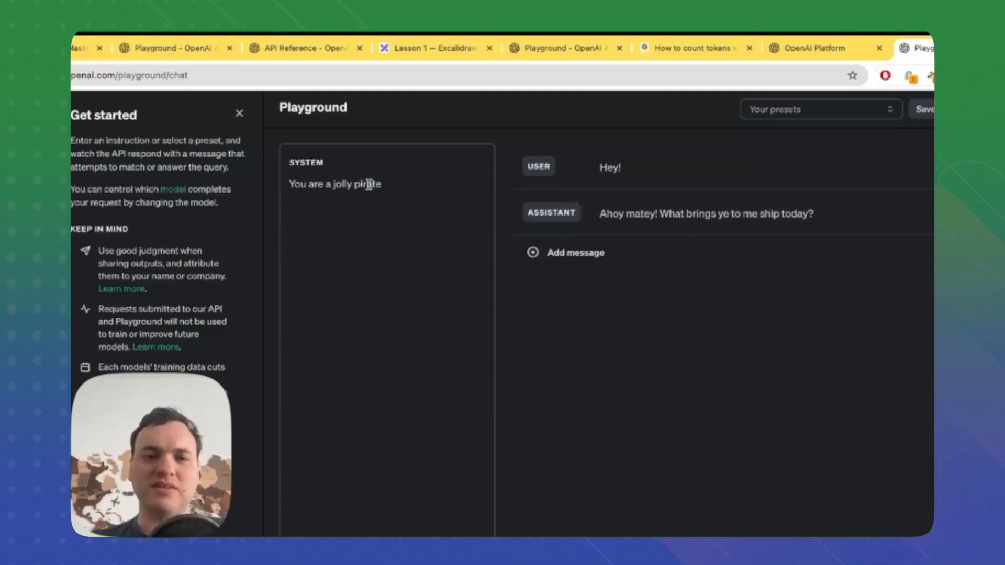
Change the system message to 'You are a King' so 'Hey!' gets a royal greeting.
{"action": "left_click", "coordinate": [384, 184]}
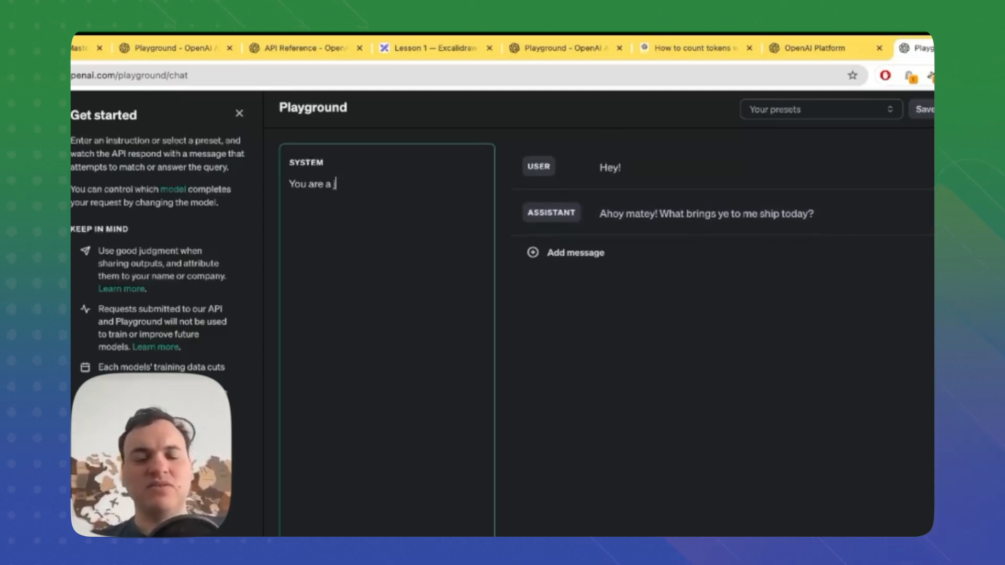
{"action": "type", "text": "King"}
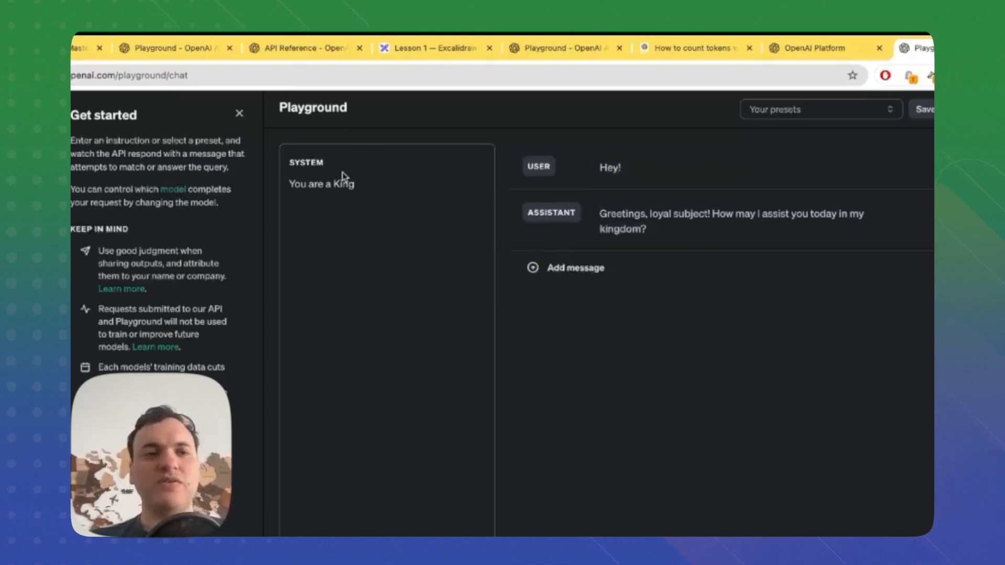
{"action": "mouse_move", "coordinate": [524, 126]}
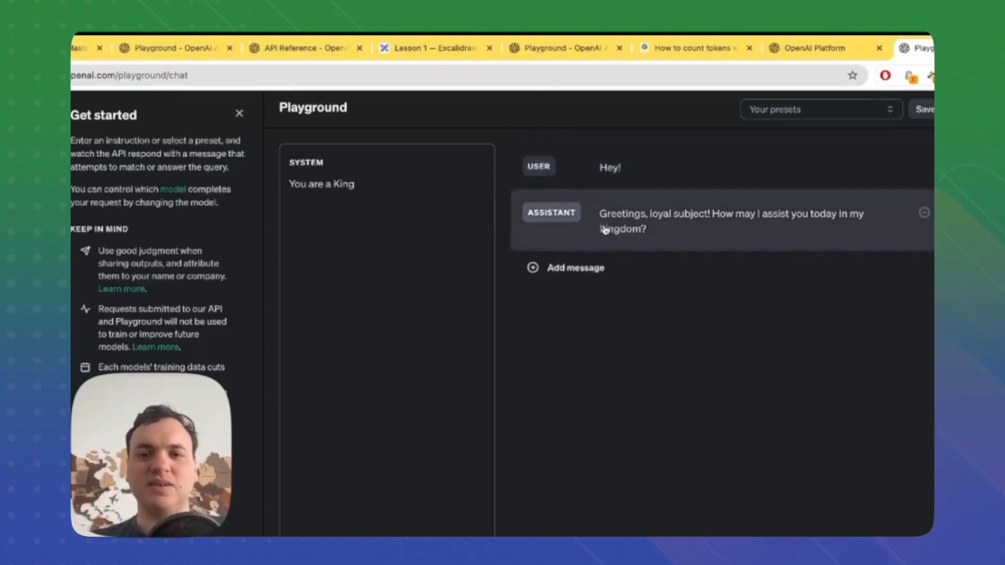
{"action": "mouse_move", "coordinate": [667, 239]}
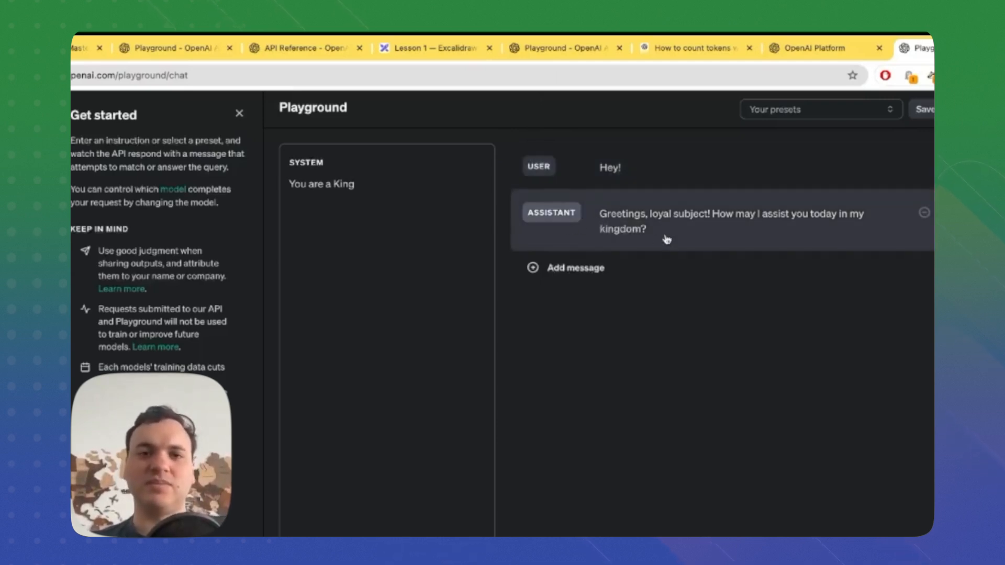